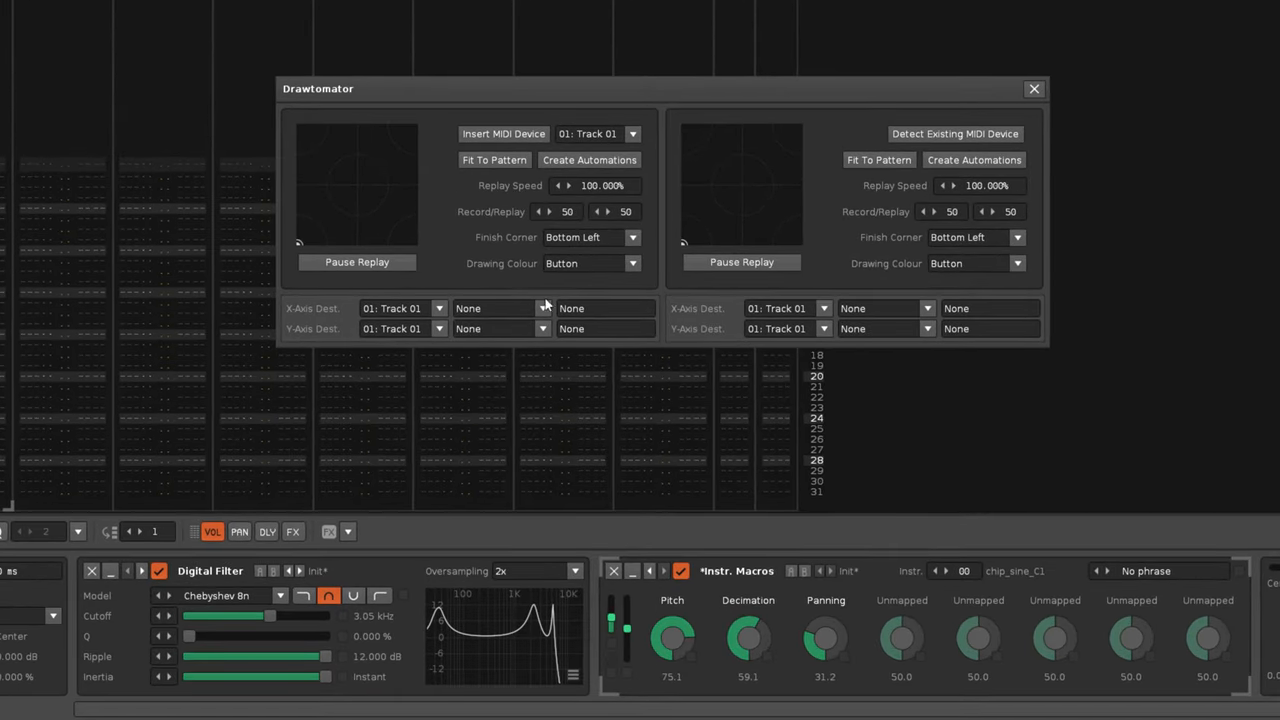
Step: Browse the channel's Drawtomator videos, keep Track 01 as the first pad's target, and return to Renoise
click(496, 308)
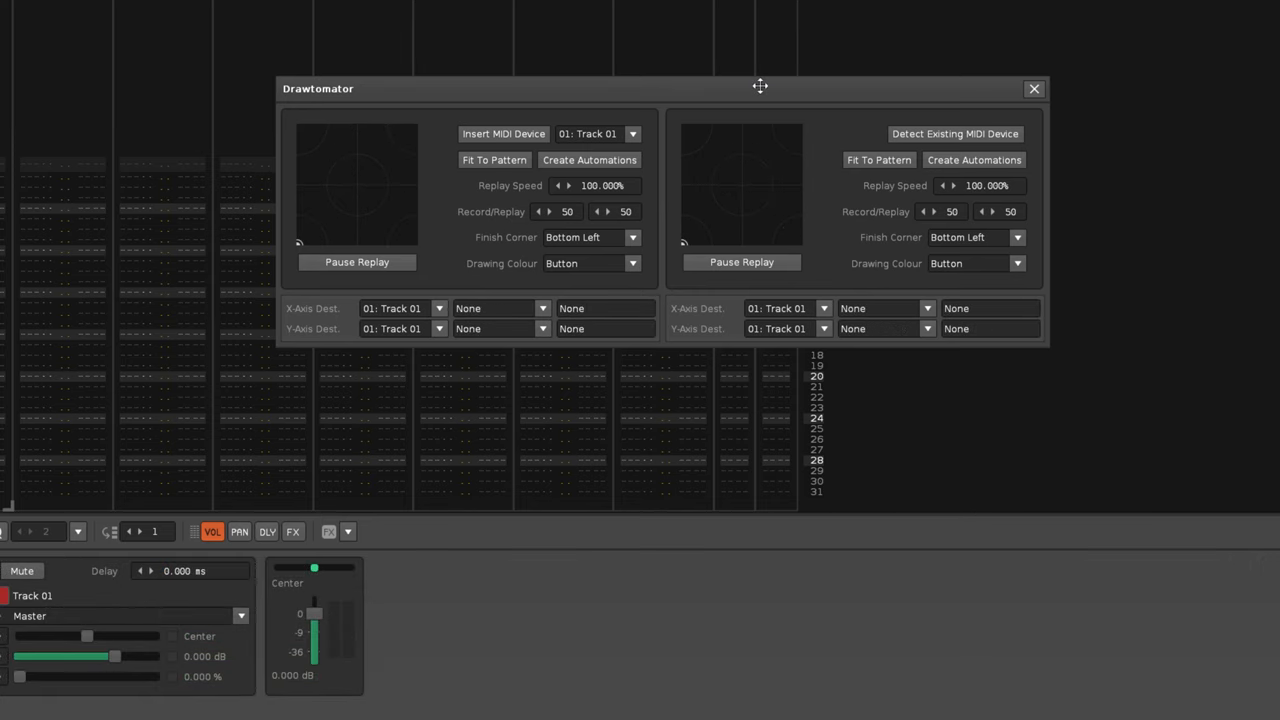
click(634, 132)
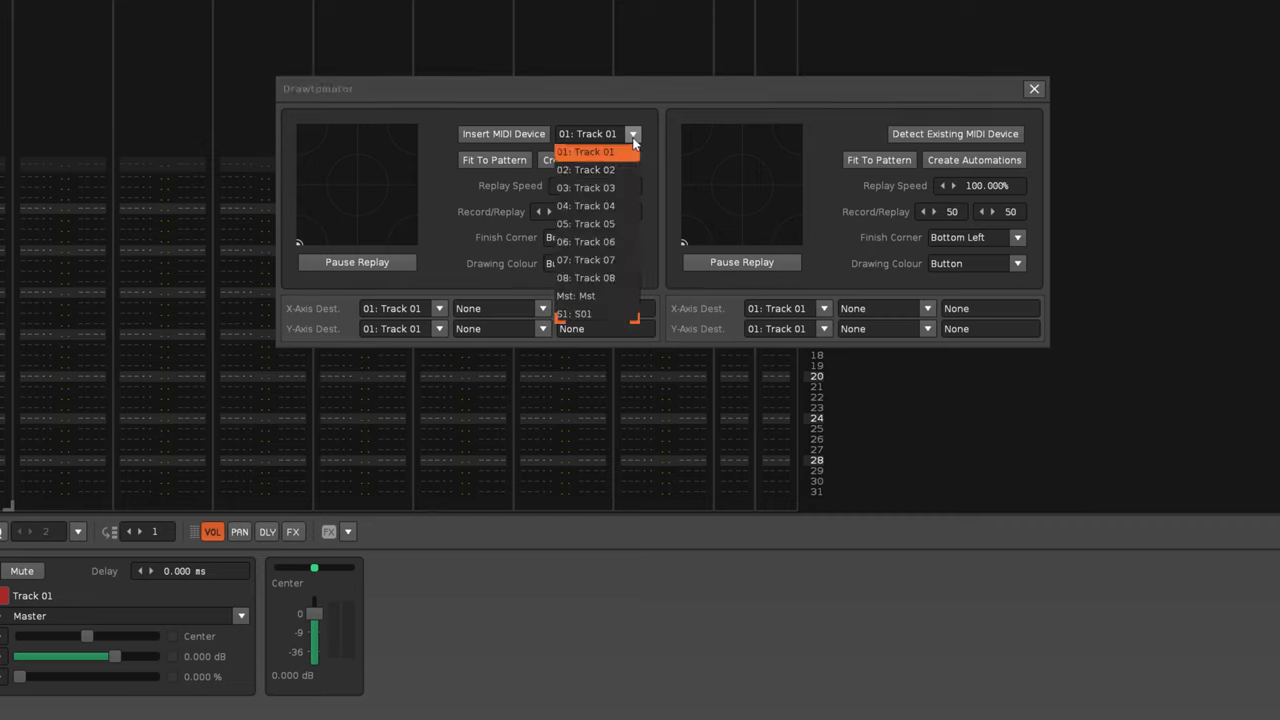
click(592, 152)
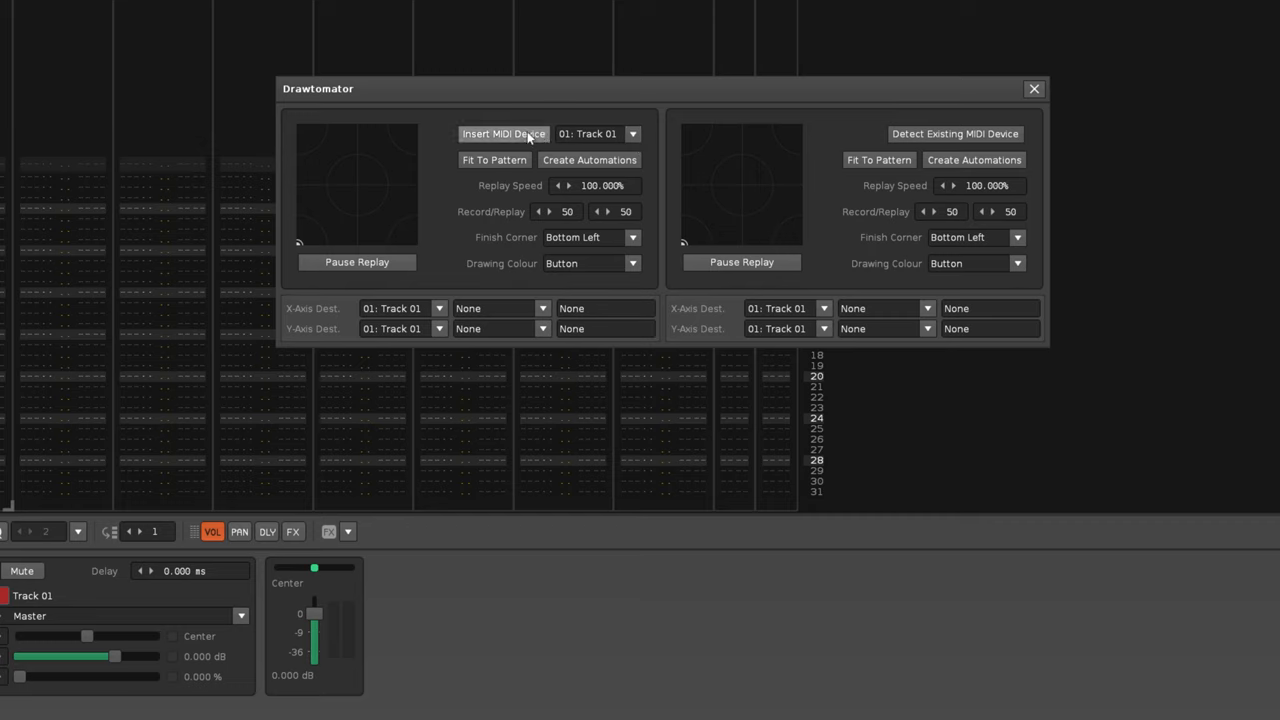
click(504, 132)
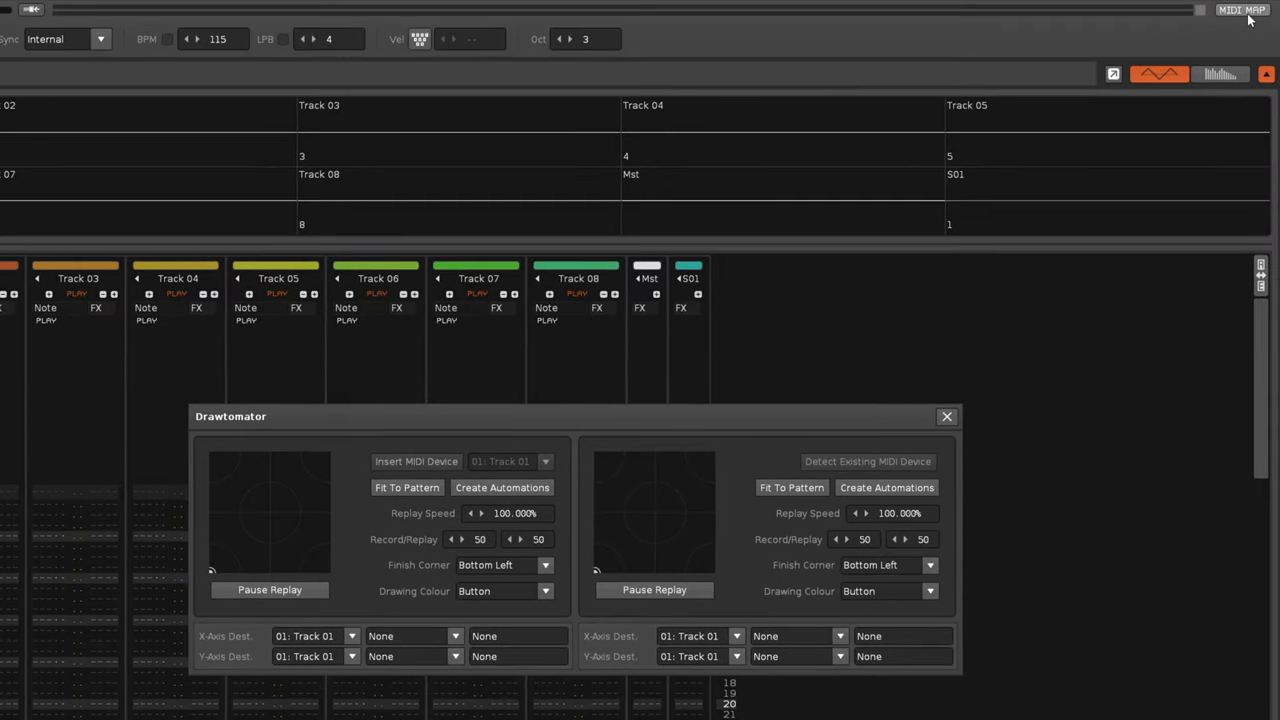
click(1242, 12)
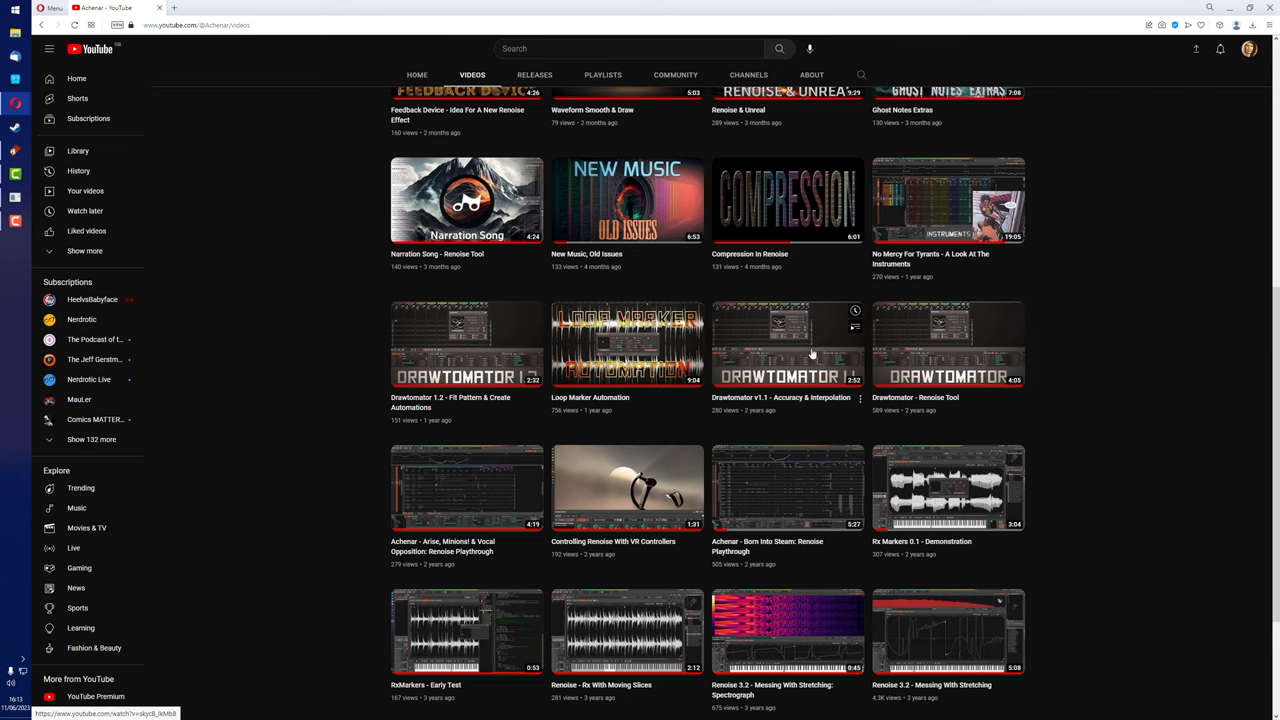
mouse_move(500, 344)
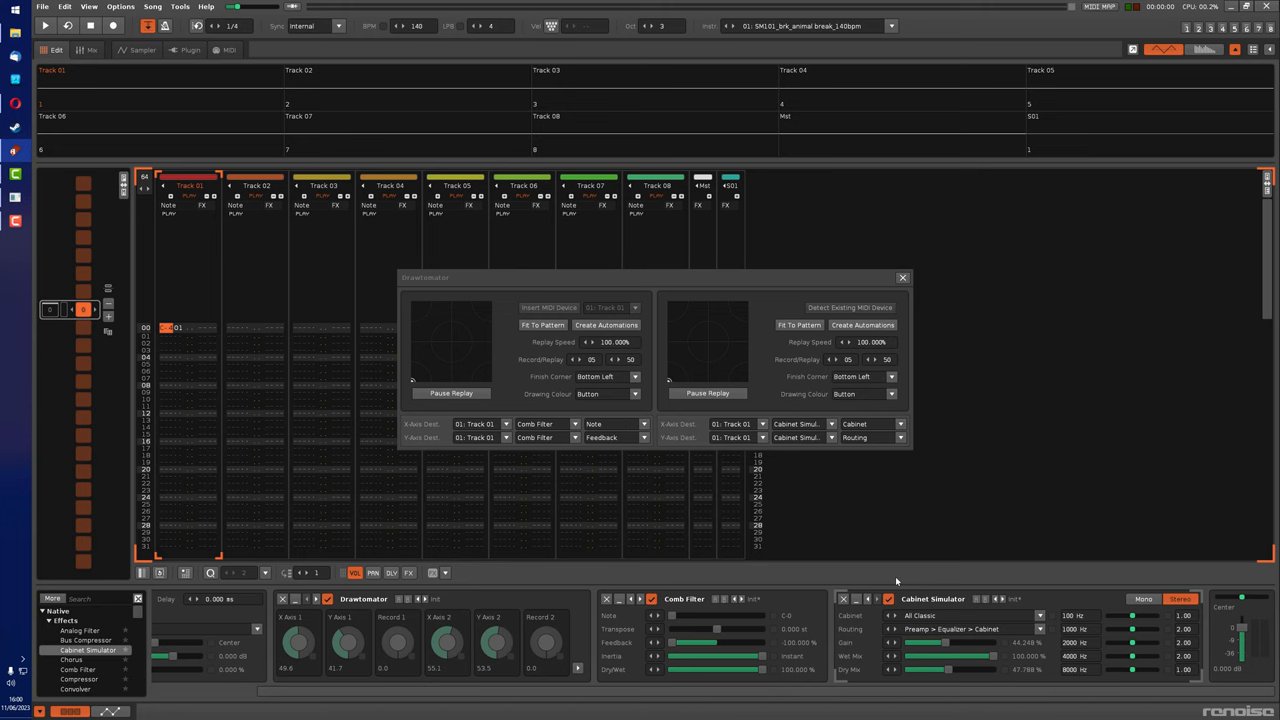
Step: Remove the linked effect devices so every pad axis destination reads None
click(38, 26)
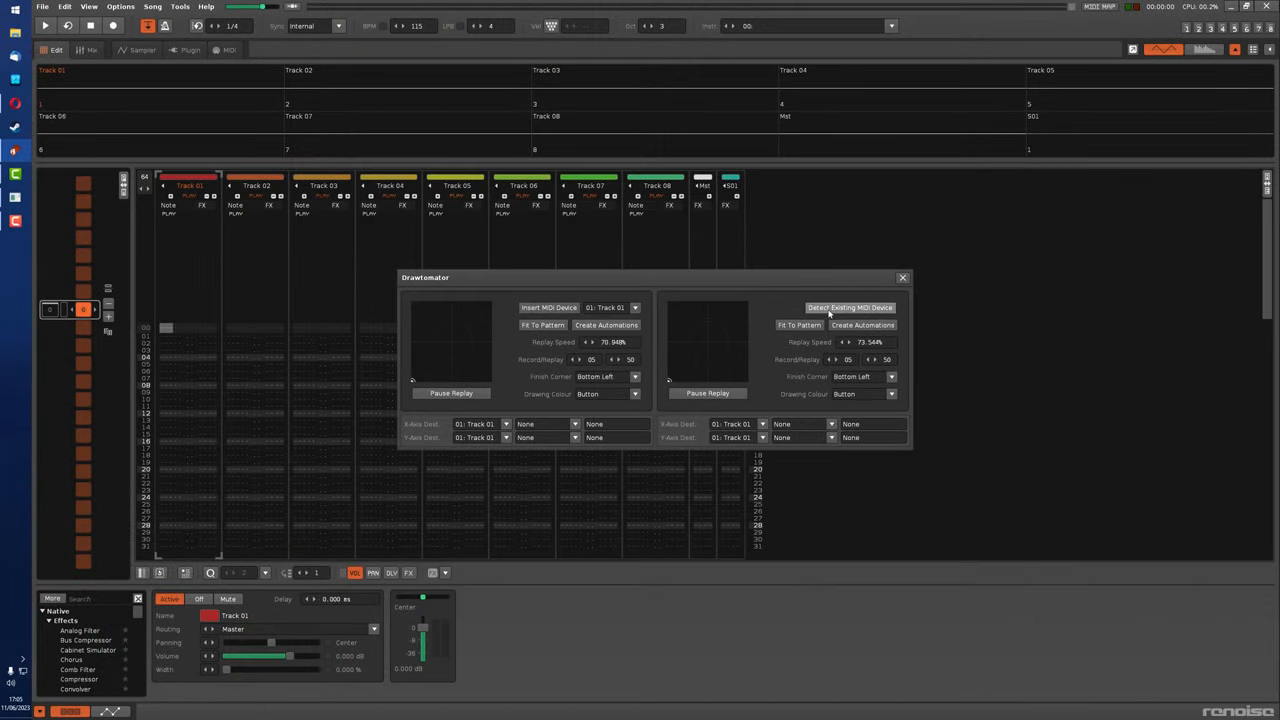
mouse_move(832, 312)
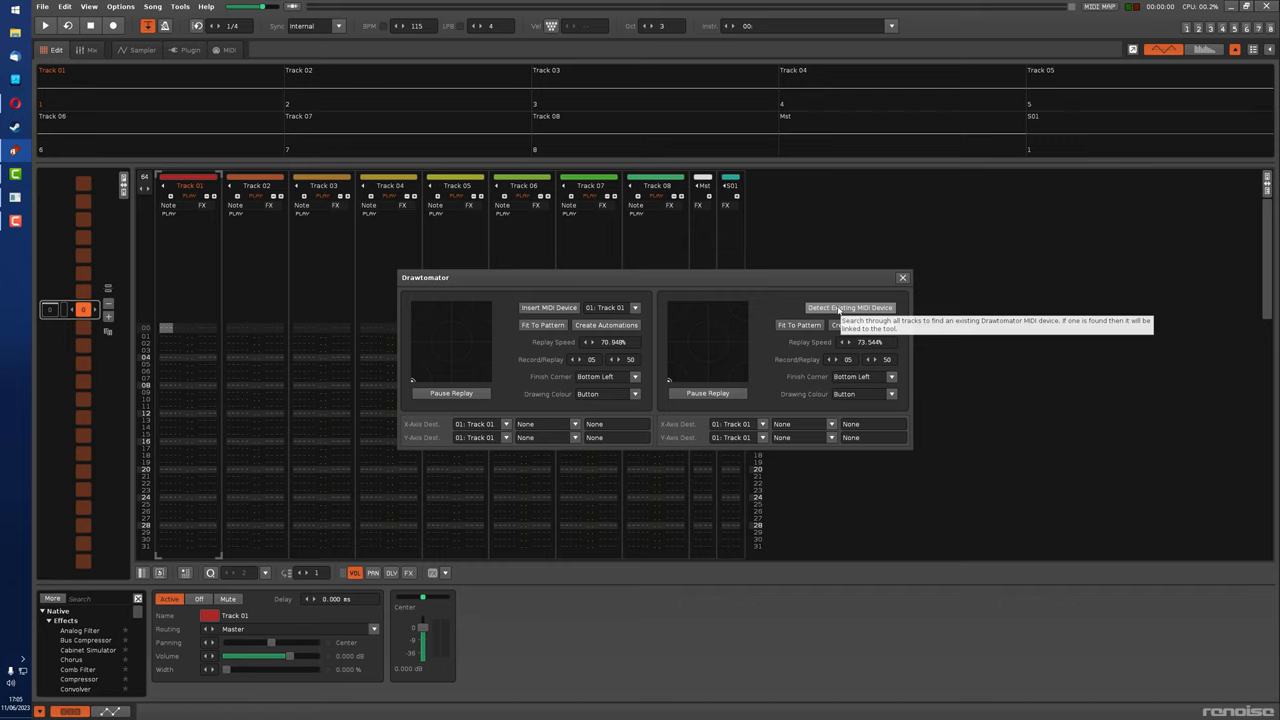
mouse_move(180, 128)
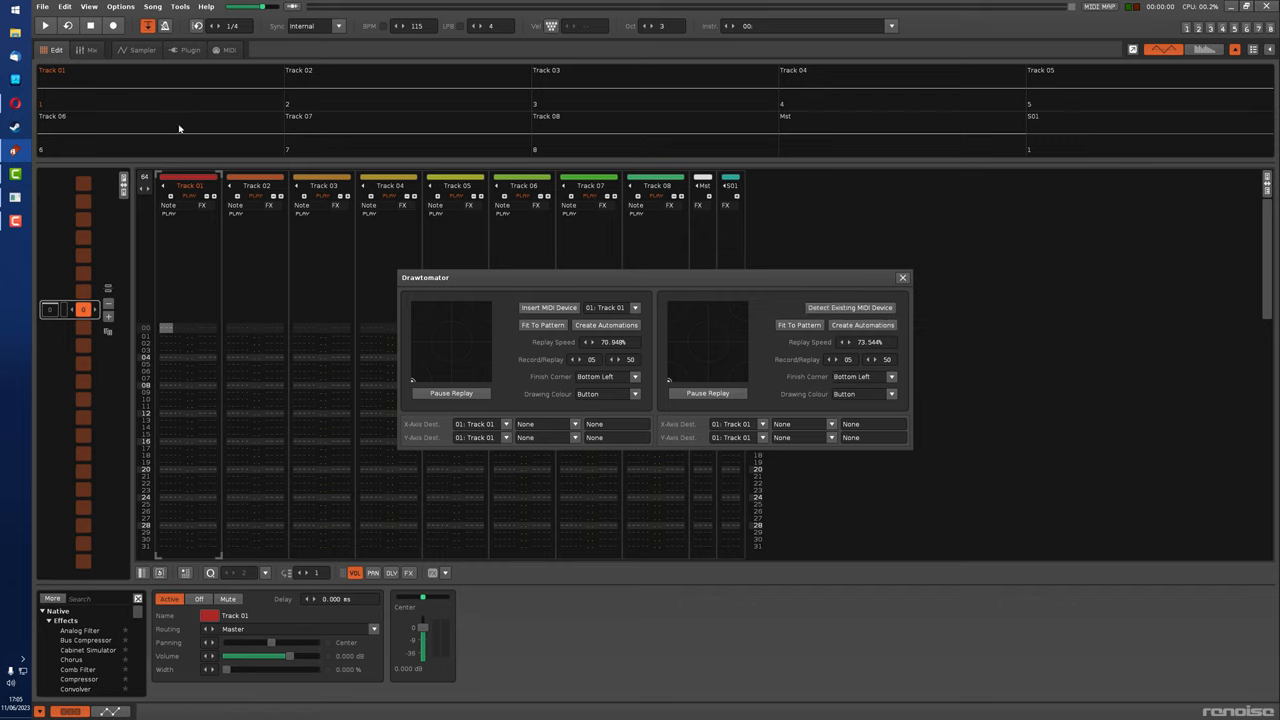
Step: Load a recently saved song so the pads relink to Analog Filter Cutoff/Resonance, Distortion Drive and Macro 1
click(38, 8)
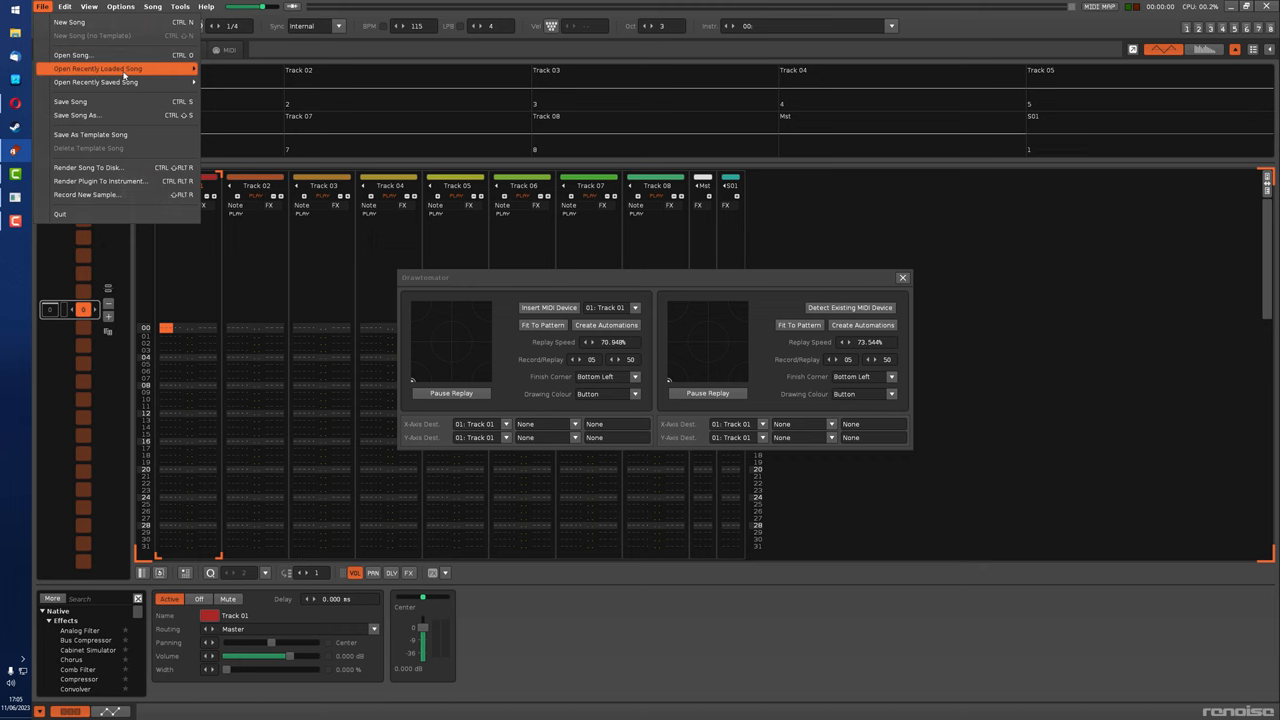
click(72, 20)
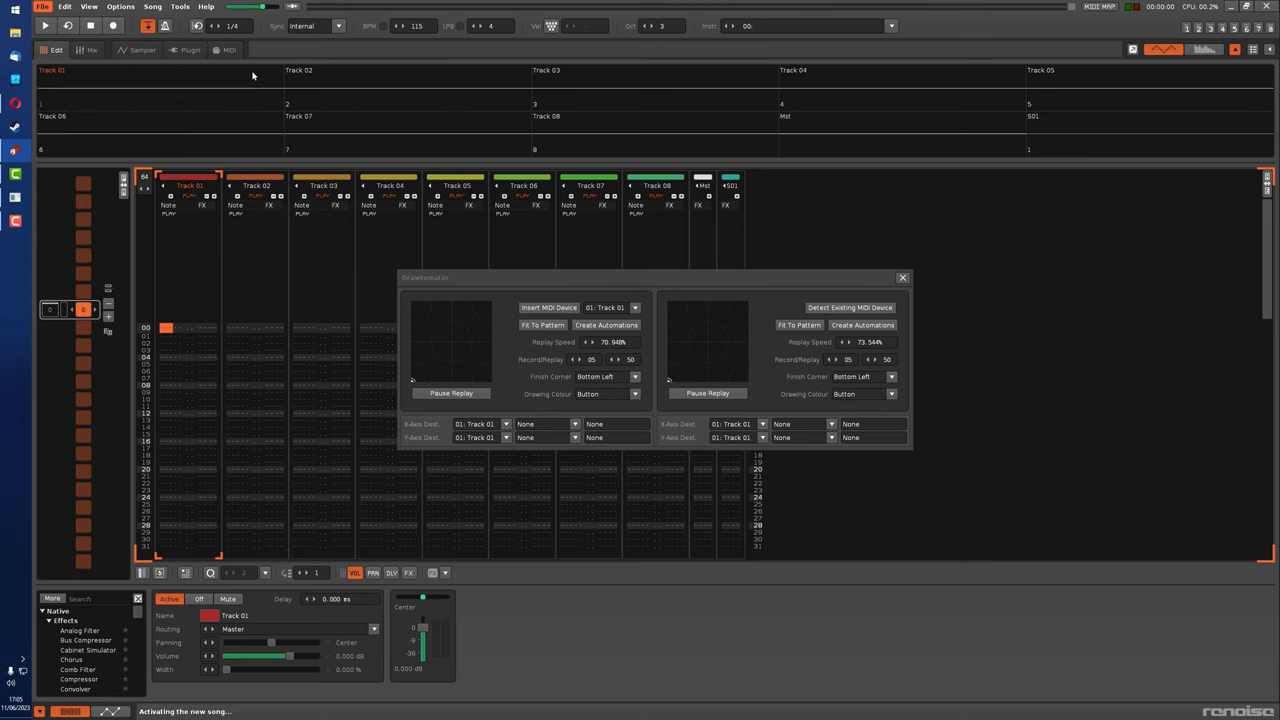
click(850, 308)
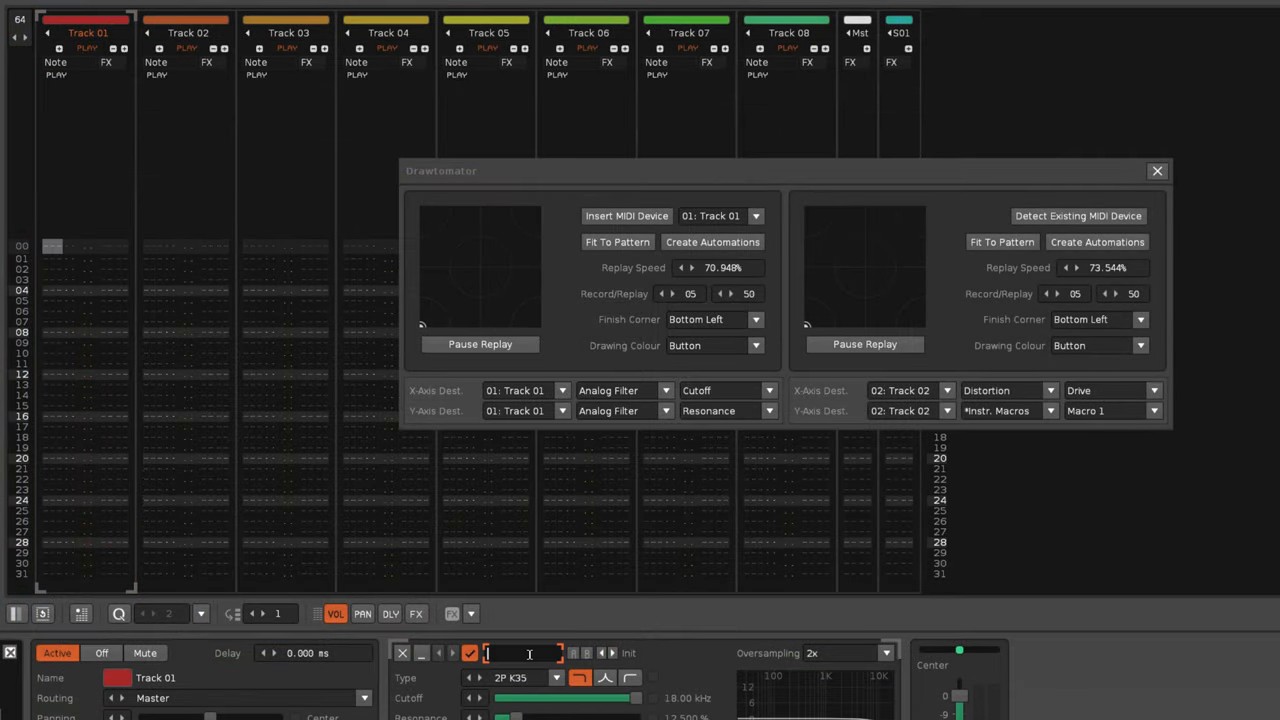
Step: Rename the filter to Beat Filter, Track 01 to Beat and Track 02 to Synth
text(Beat Filter)
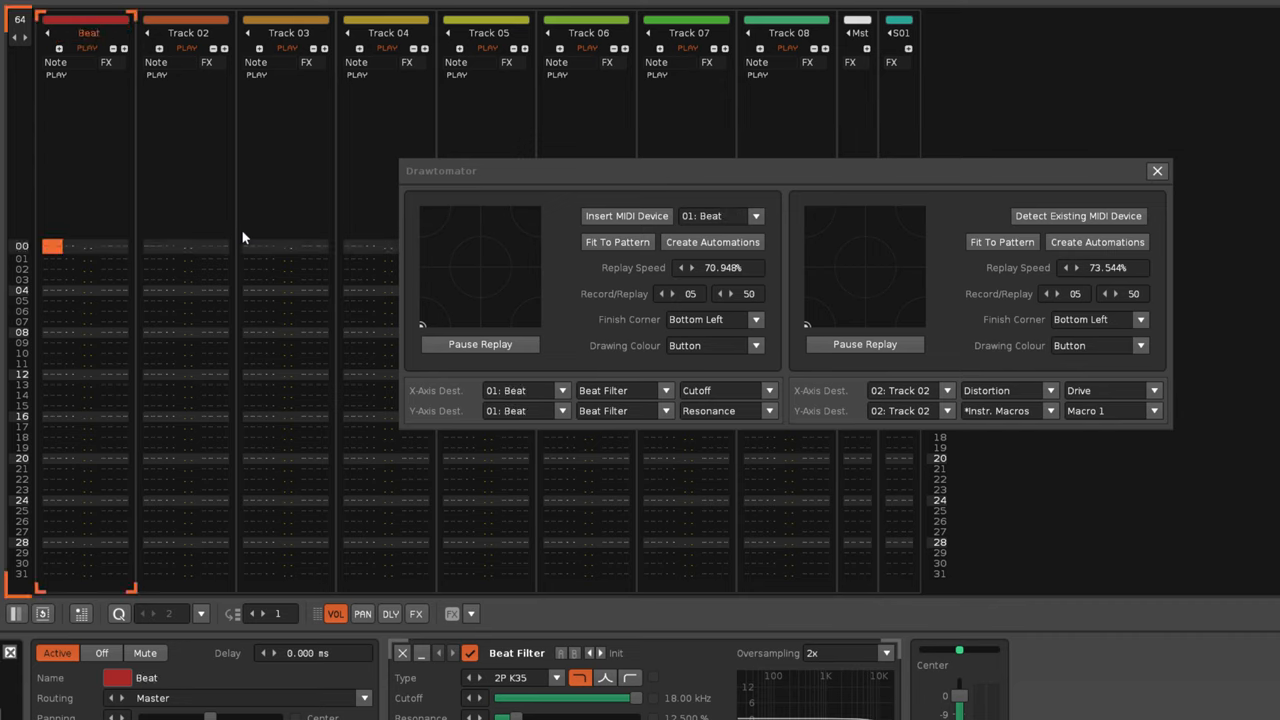
click(186, 32)
text(Synth)
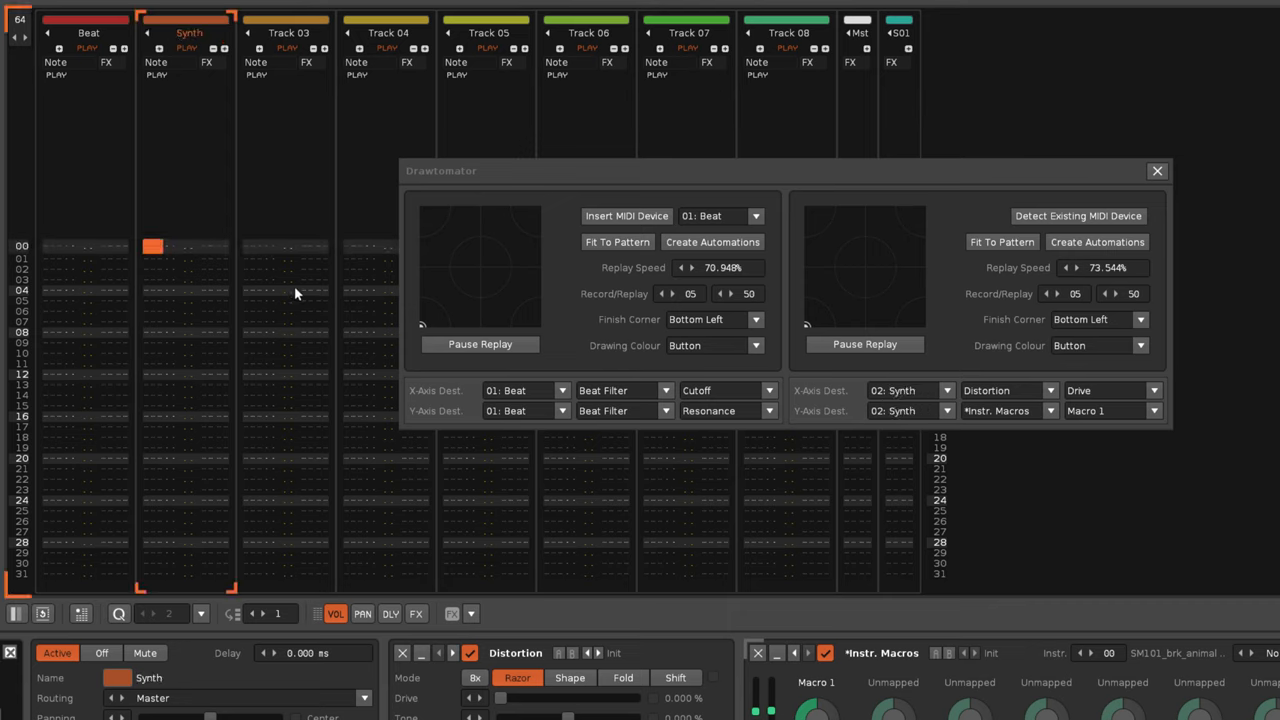
double_click(516, 652)
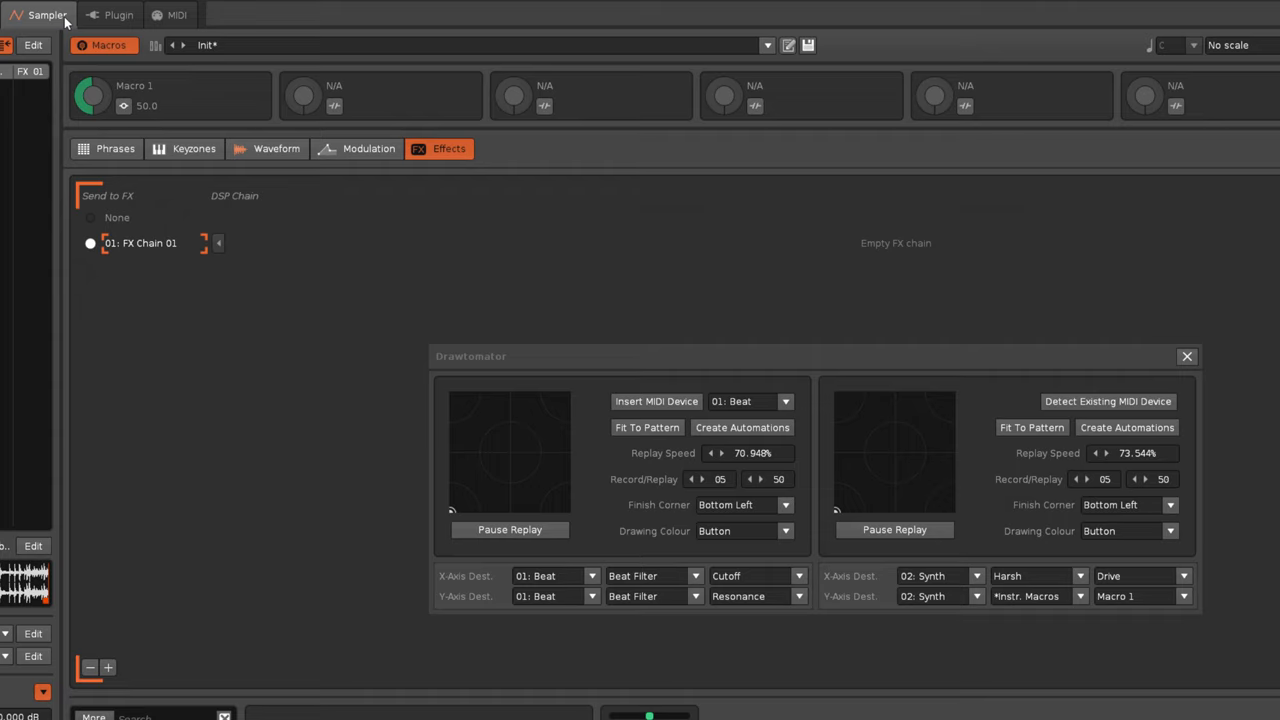
Step: Show the forum thread's post requesting an observable for device parameter name changes
double_click(140, 84)
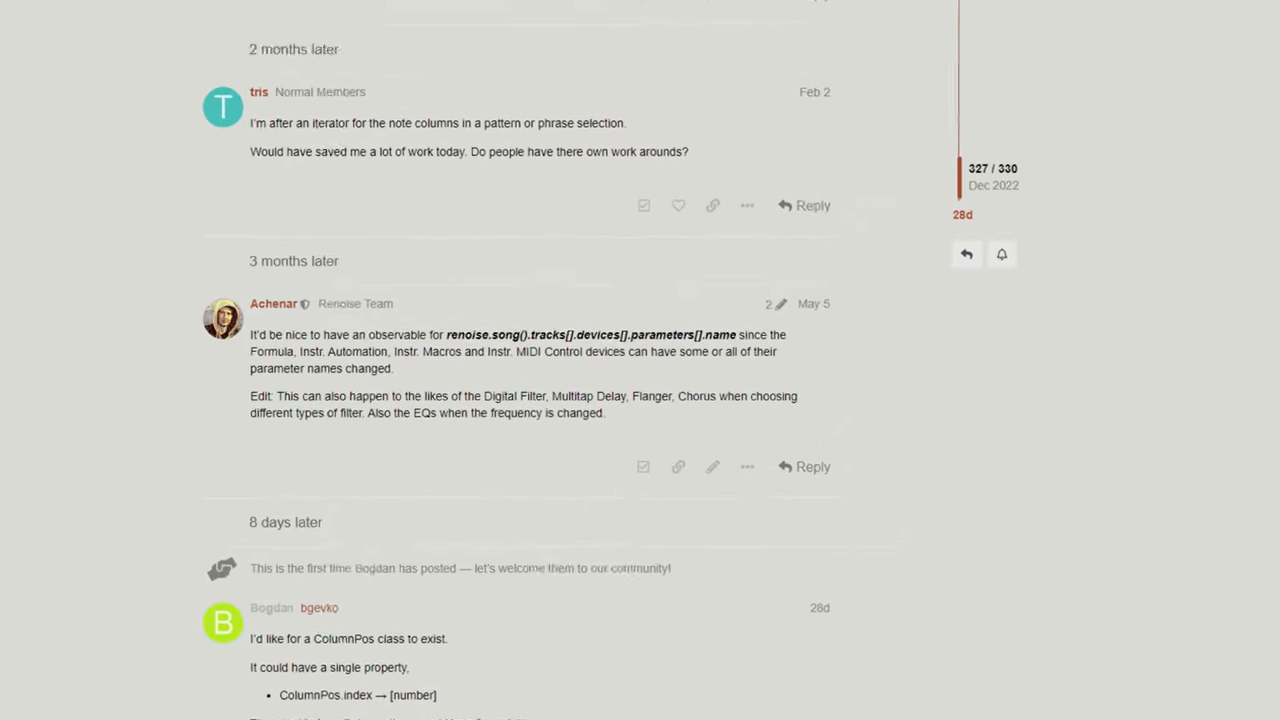
scroll(down, 3)
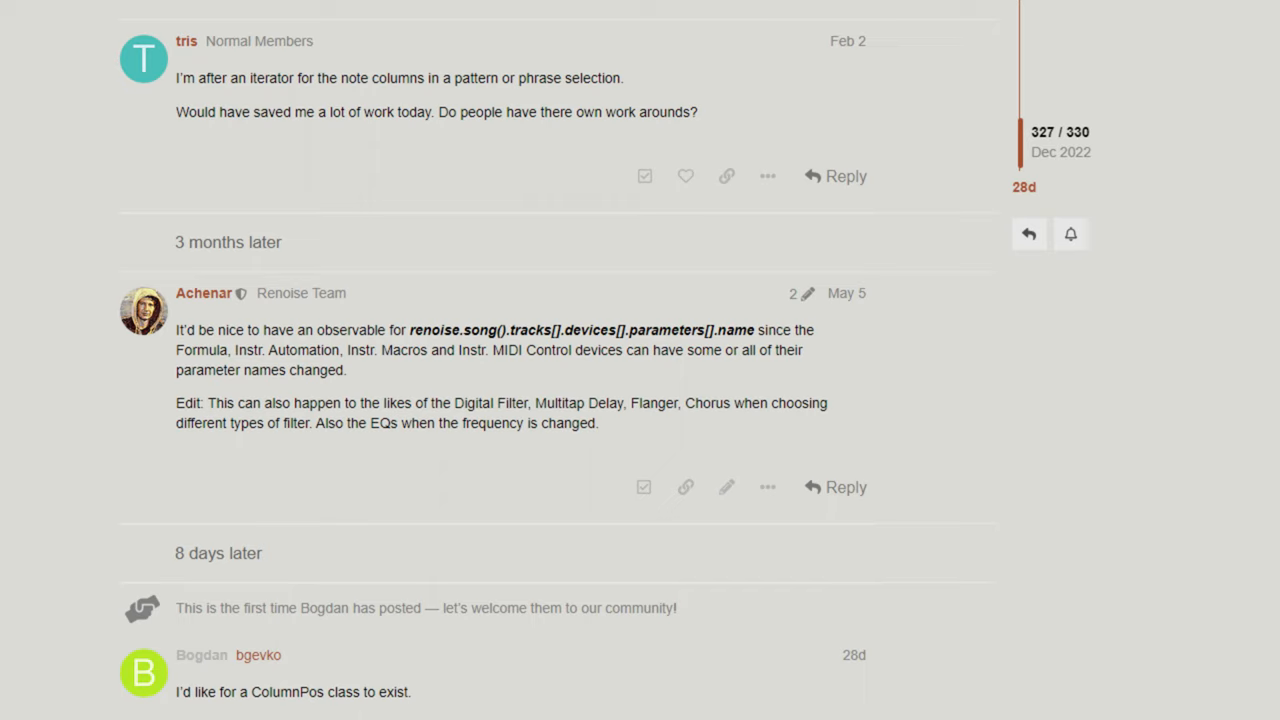